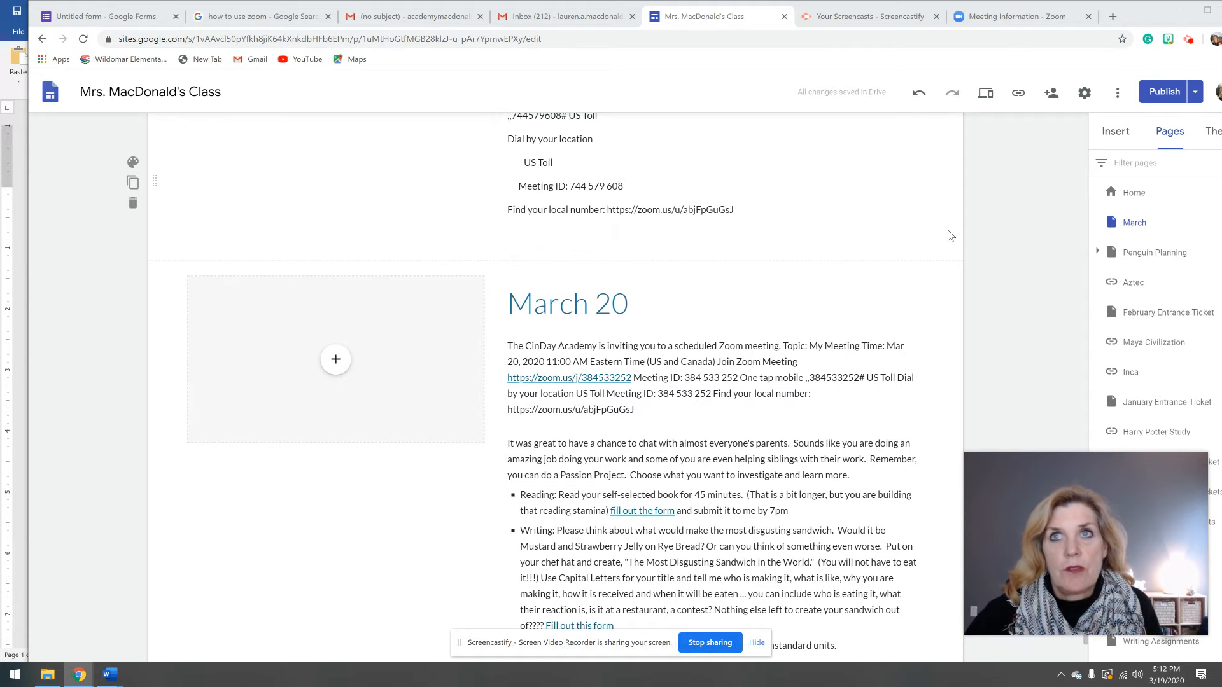
pyautogui.click(797, 315)
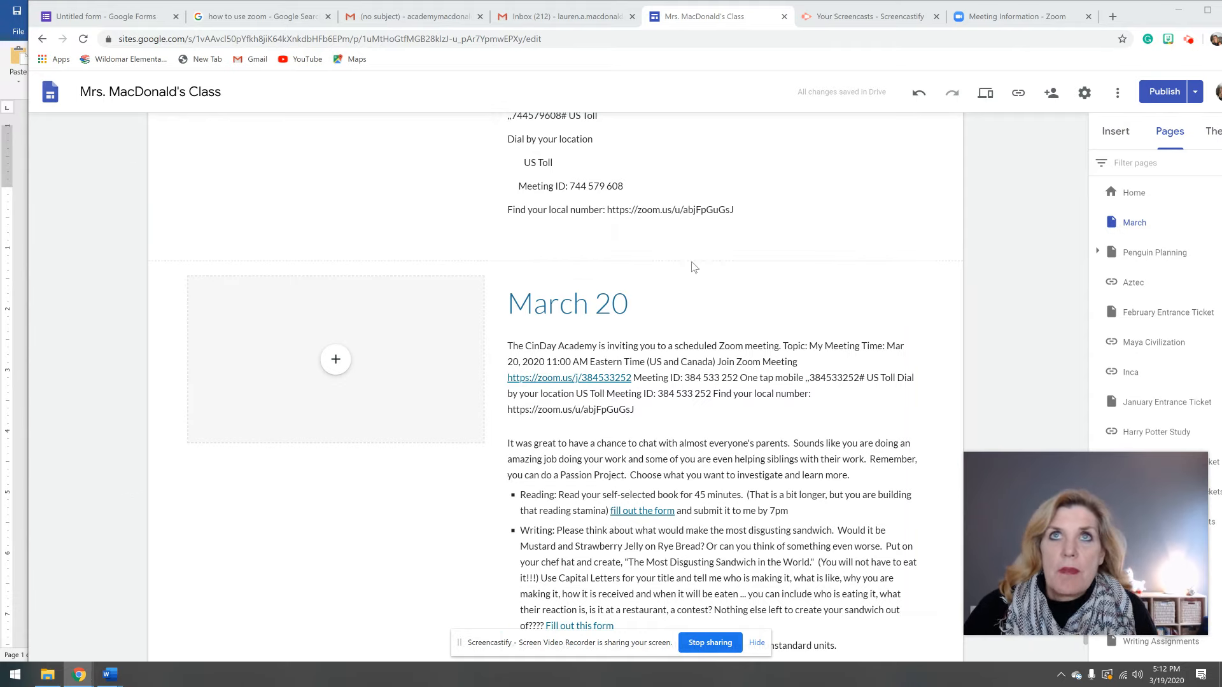
pyautogui.click(588, 311)
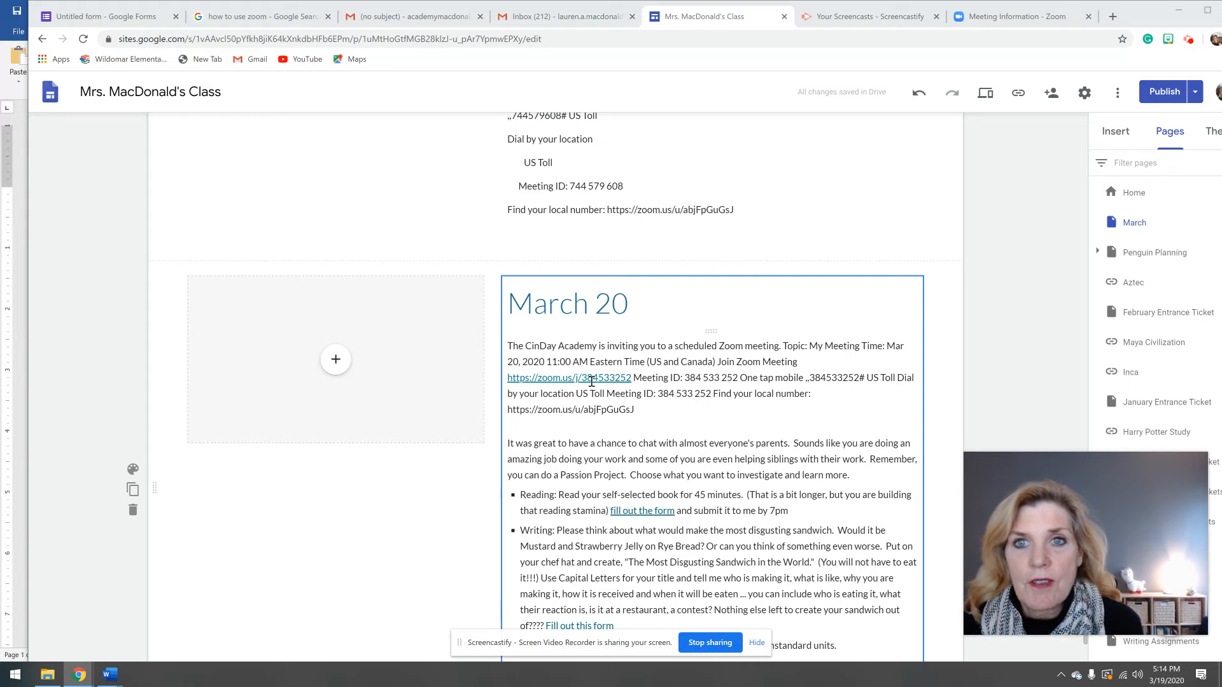
pyautogui.moveTo(662, 419)
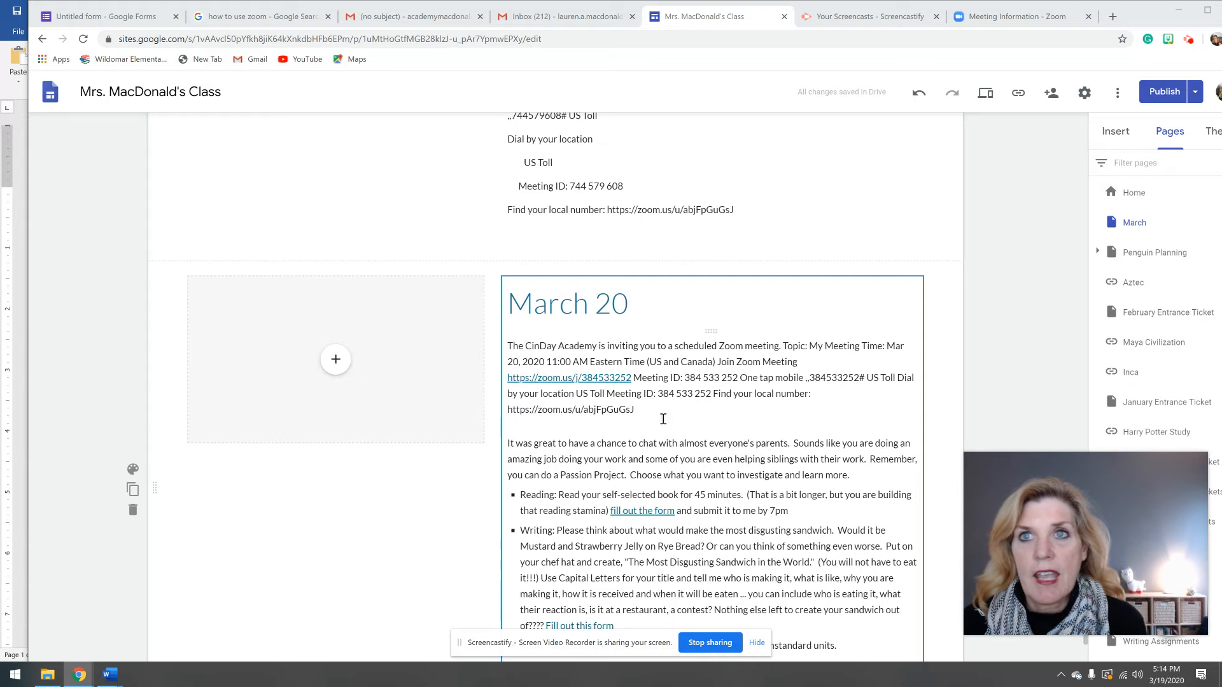